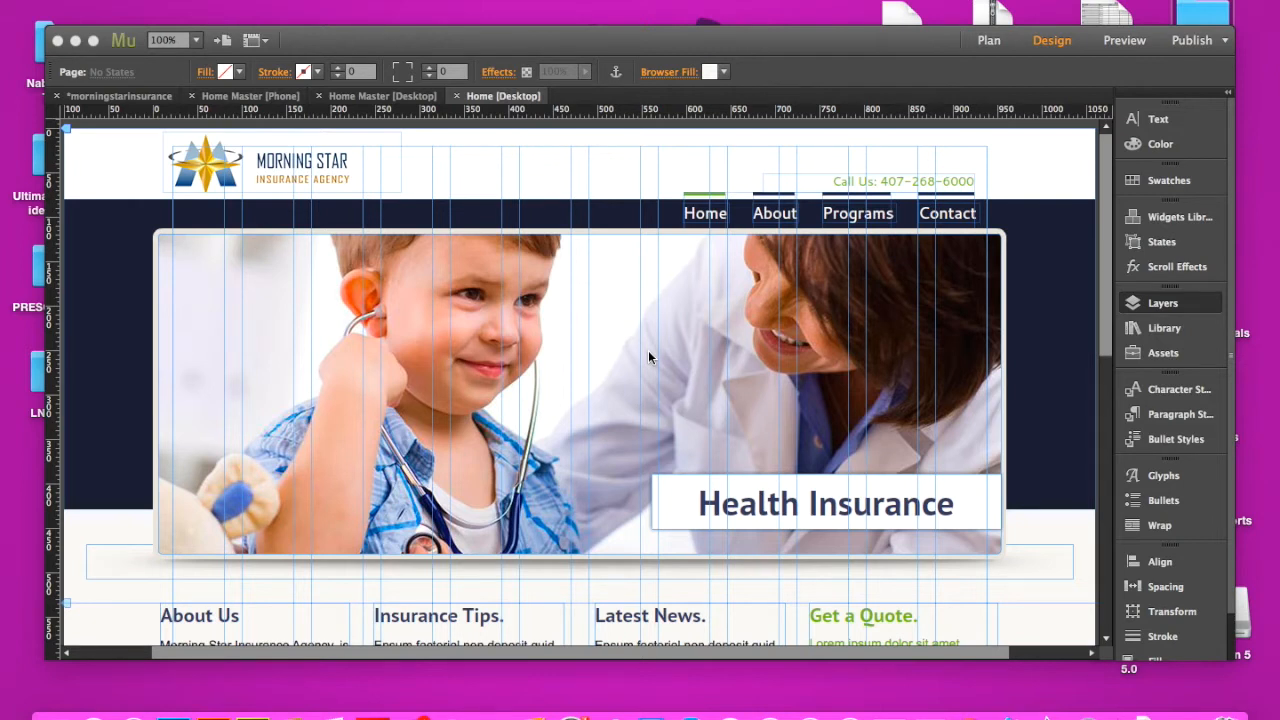
{"action": "mouse_move", "coordinate": [468, 182]}
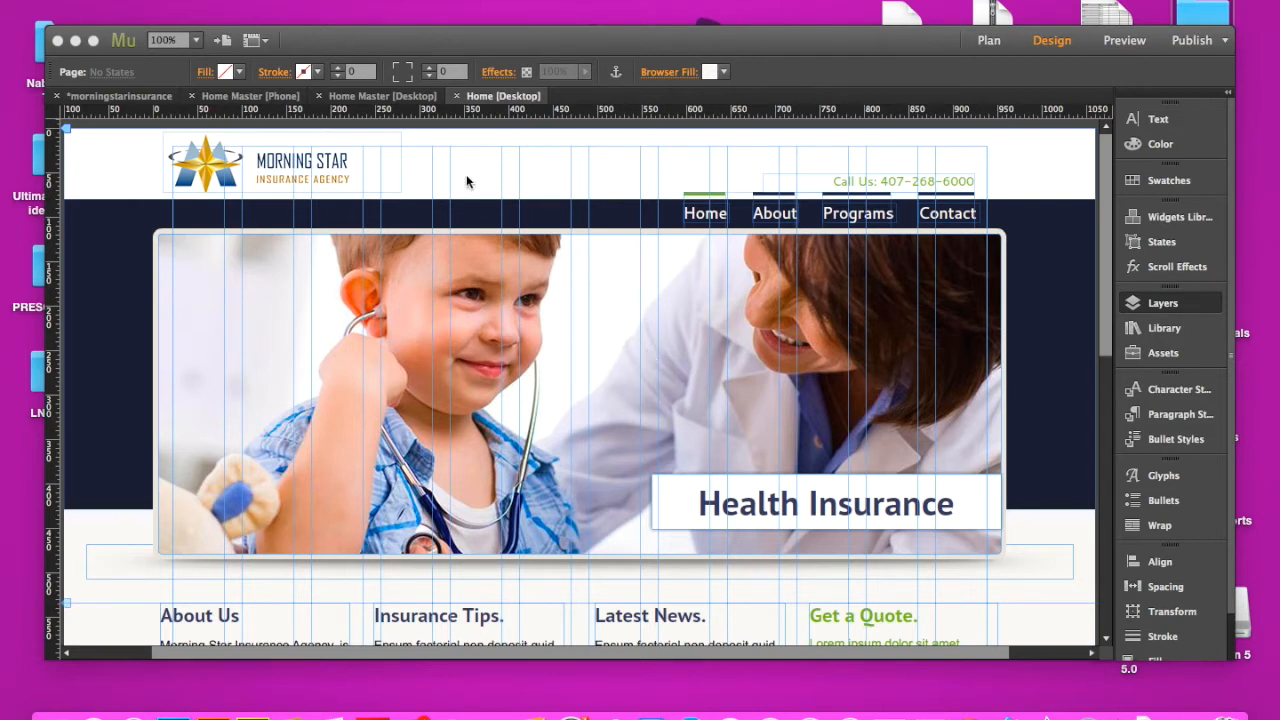
{"action": "mouse_move", "coordinate": [594, 230]}
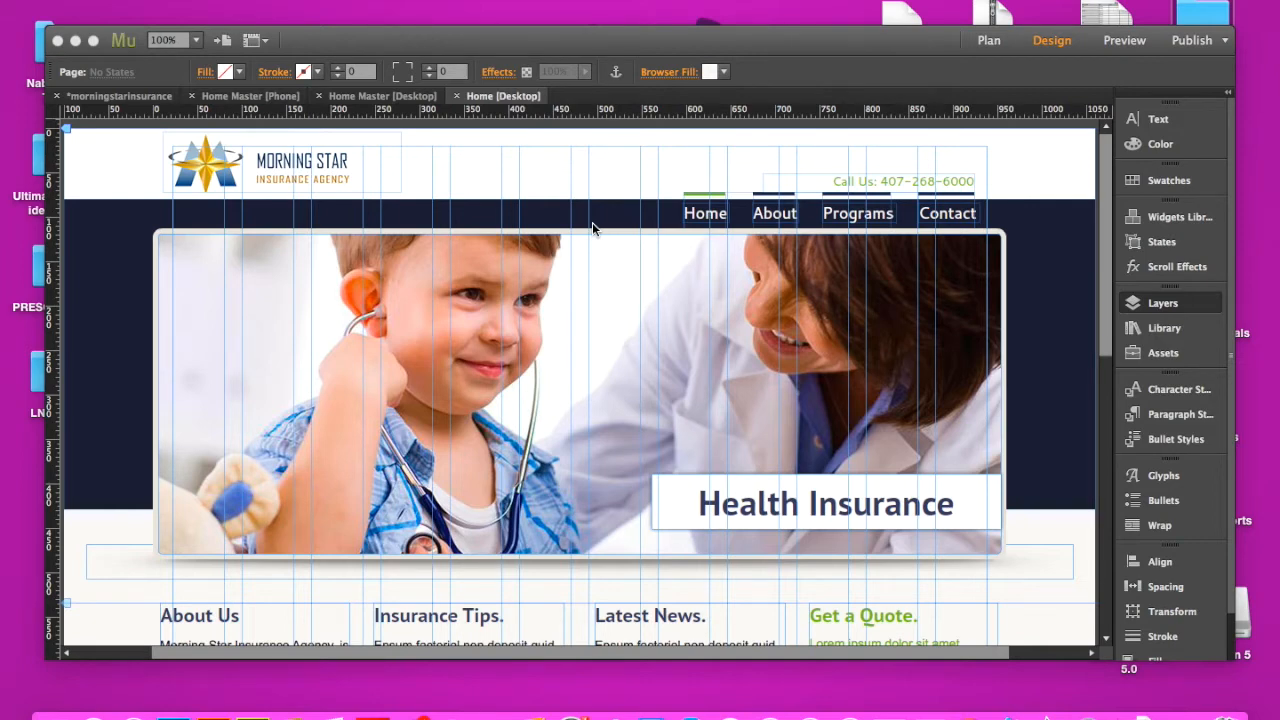
{"action": "mouse_move", "coordinate": [505, 182]}
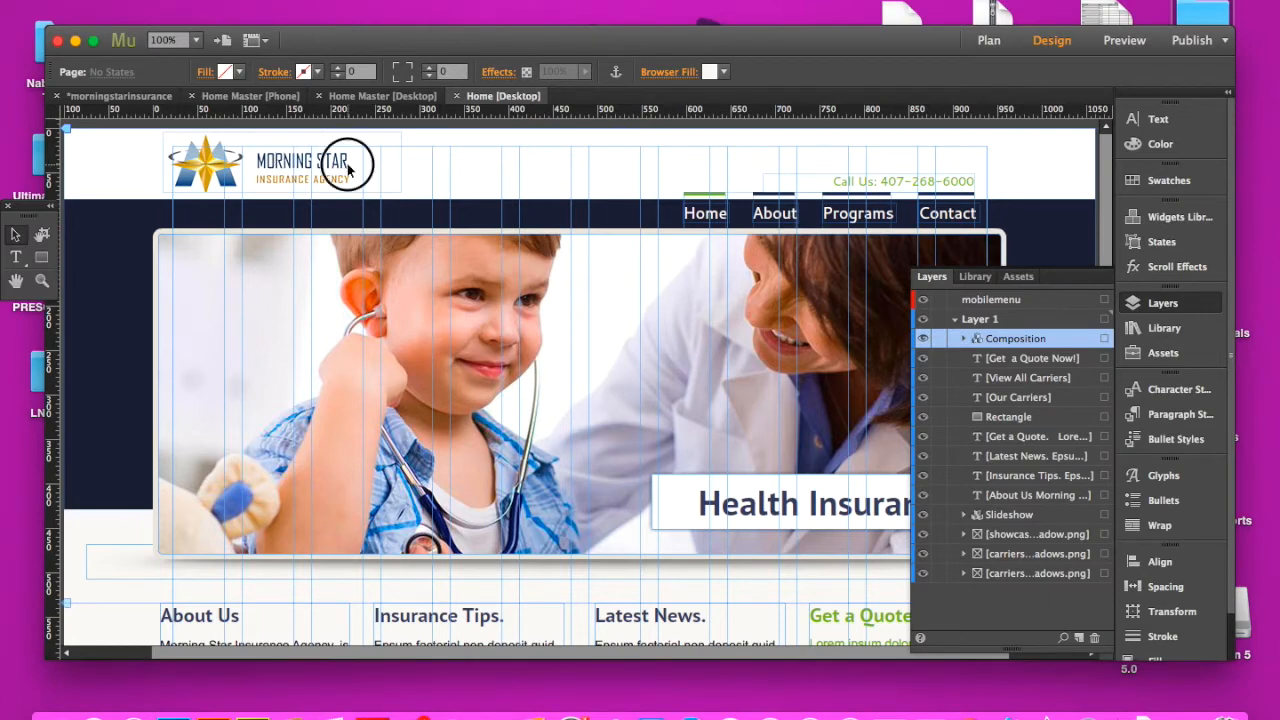
{"action": "mouse_move", "coordinate": [385, 138]}
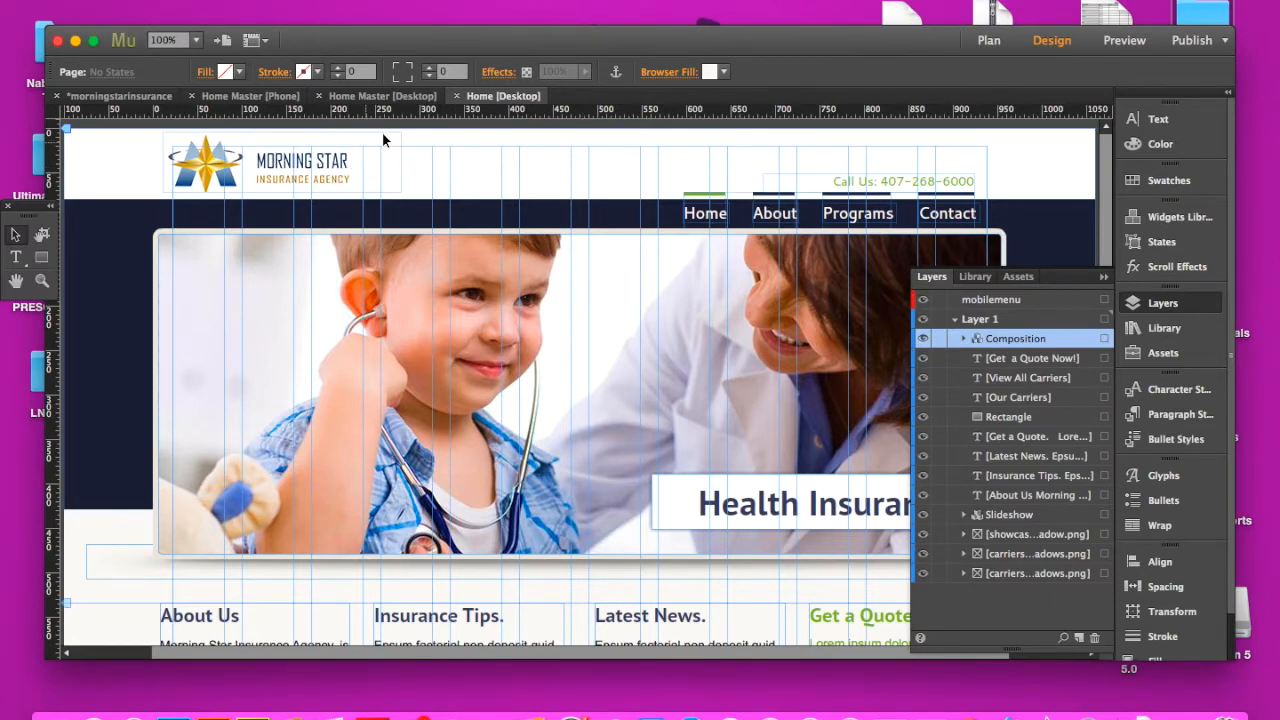
{"action": "left_click", "coordinate": [250, 95]}
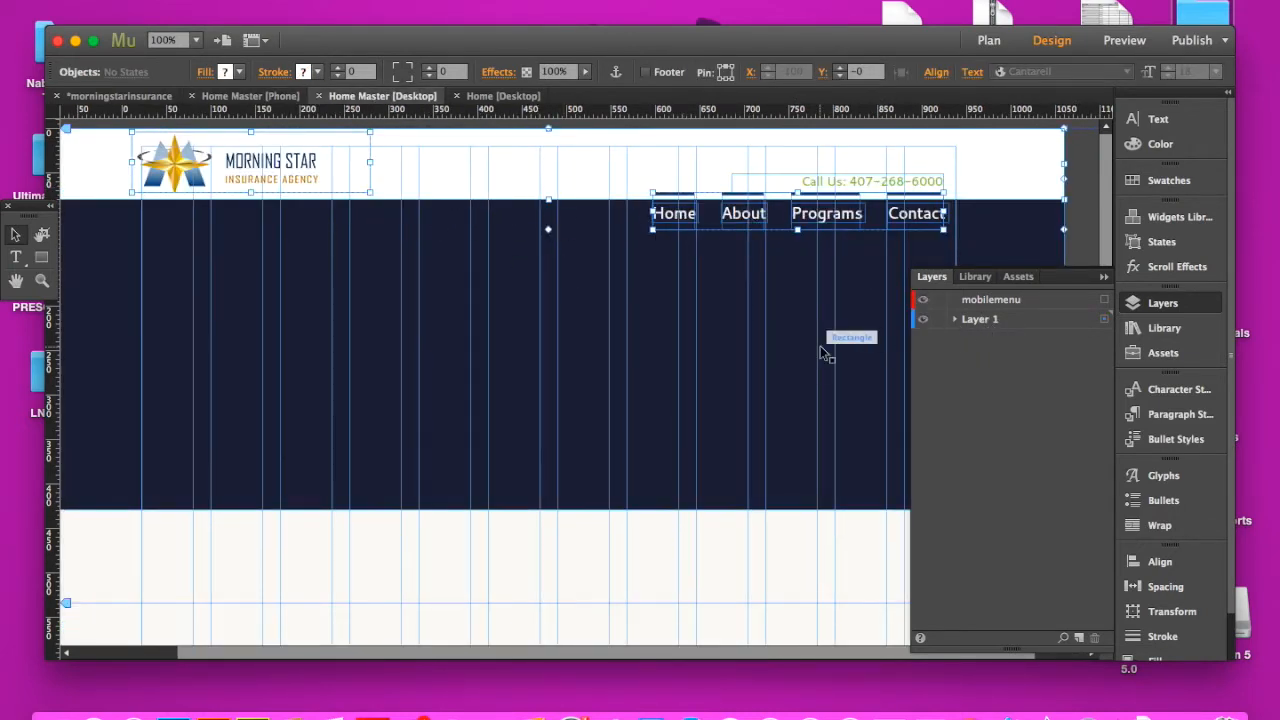
{"action": "left_click", "coordinate": [503, 95]}
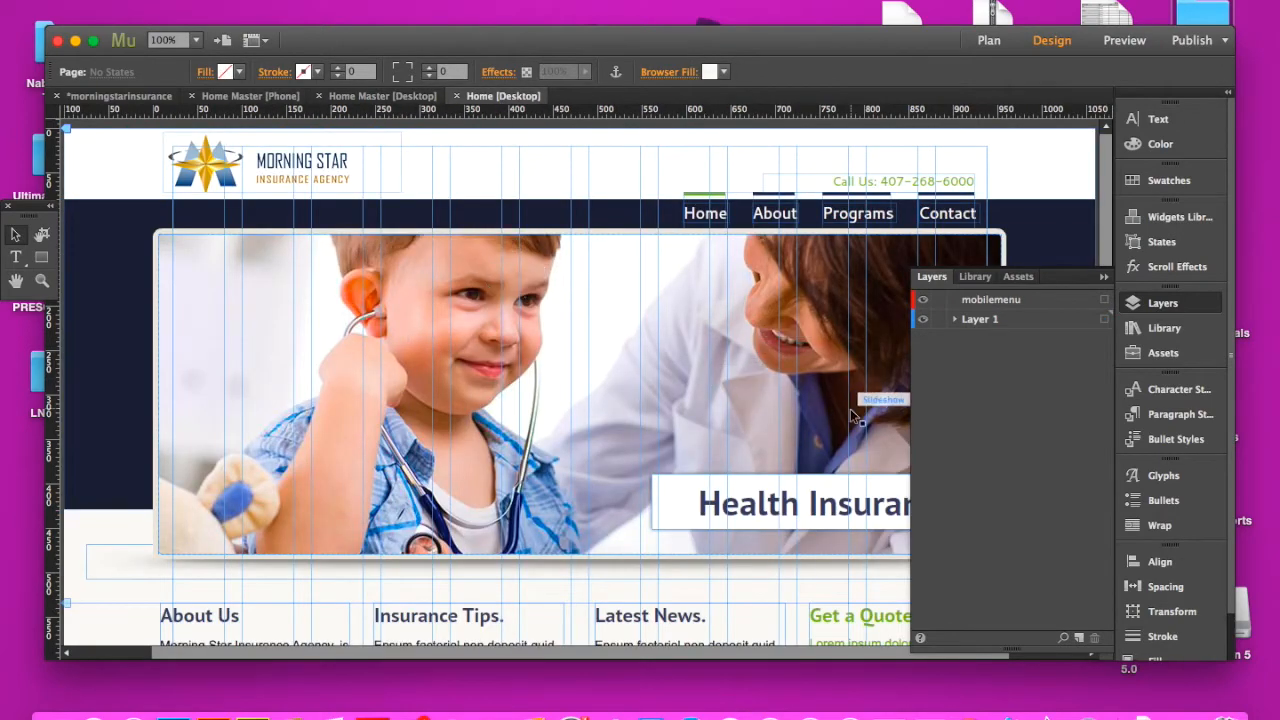
{"action": "left_click", "coordinate": [955, 319]}
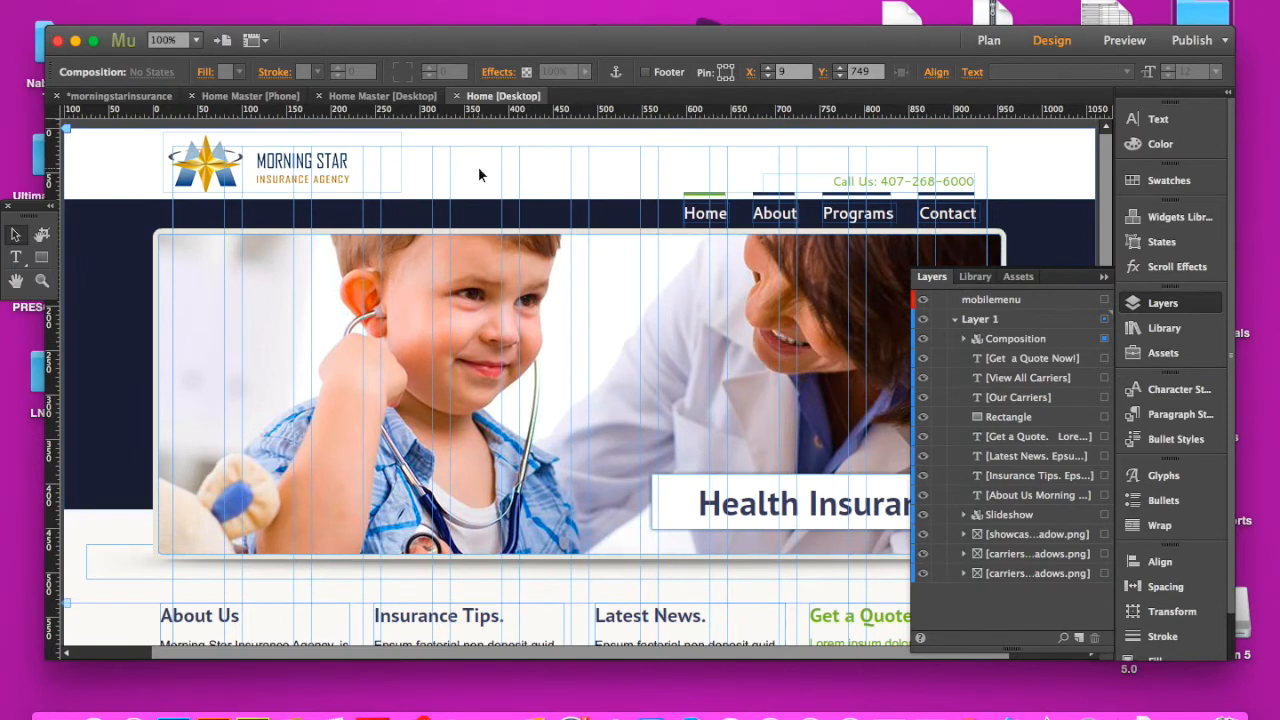
{"action": "mouse_move", "coordinate": [615, 203]}
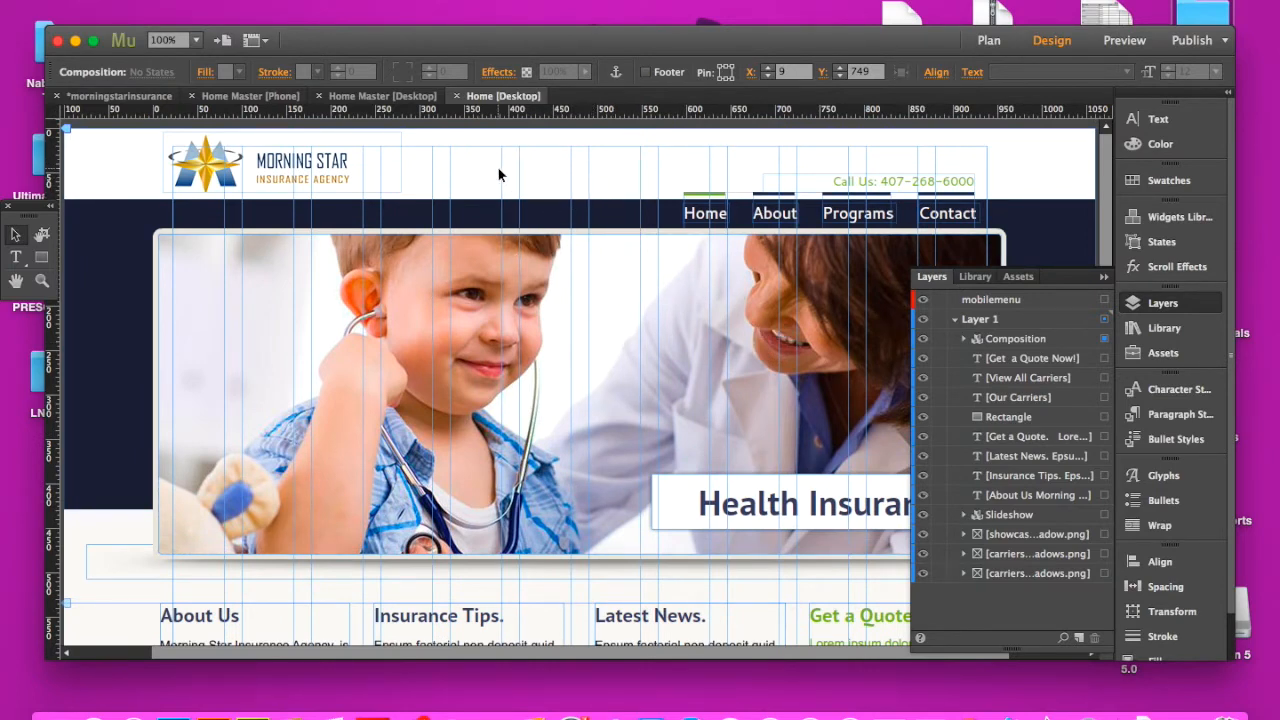
{"action": "left_click", "coordinate": [250, 96]}
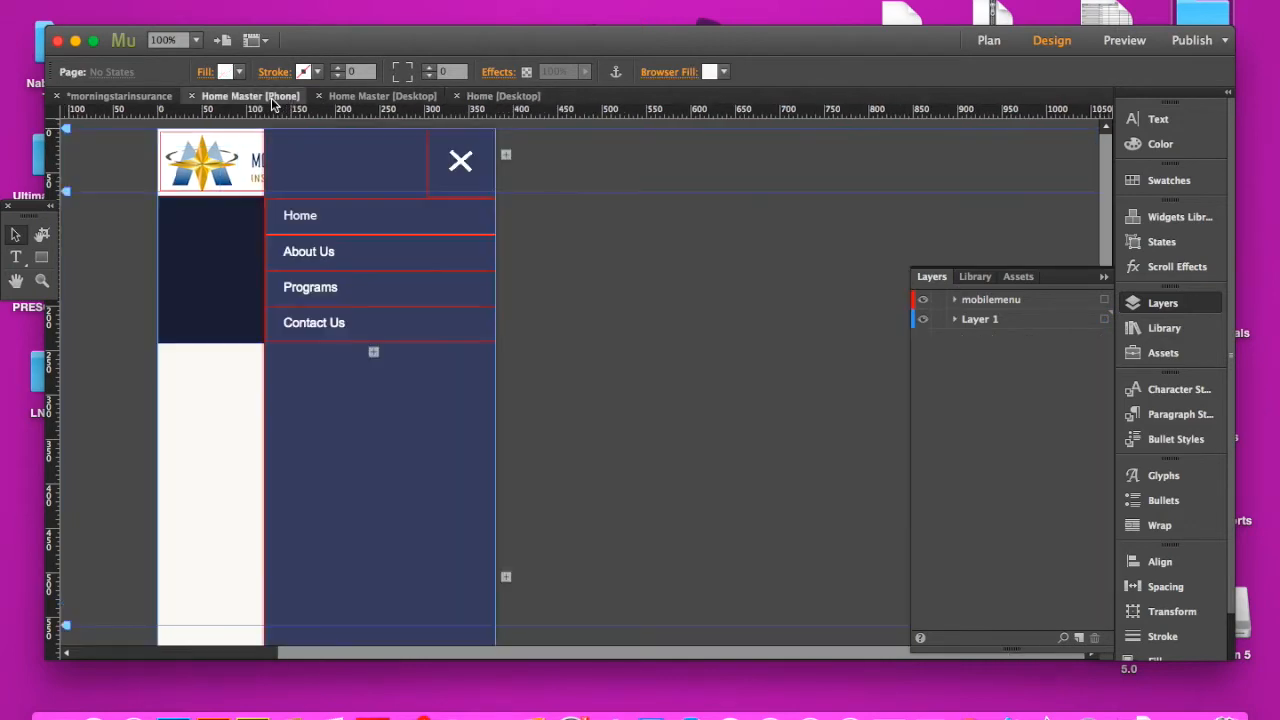
{"action": "left_click", "coordinate": [382, 95]}
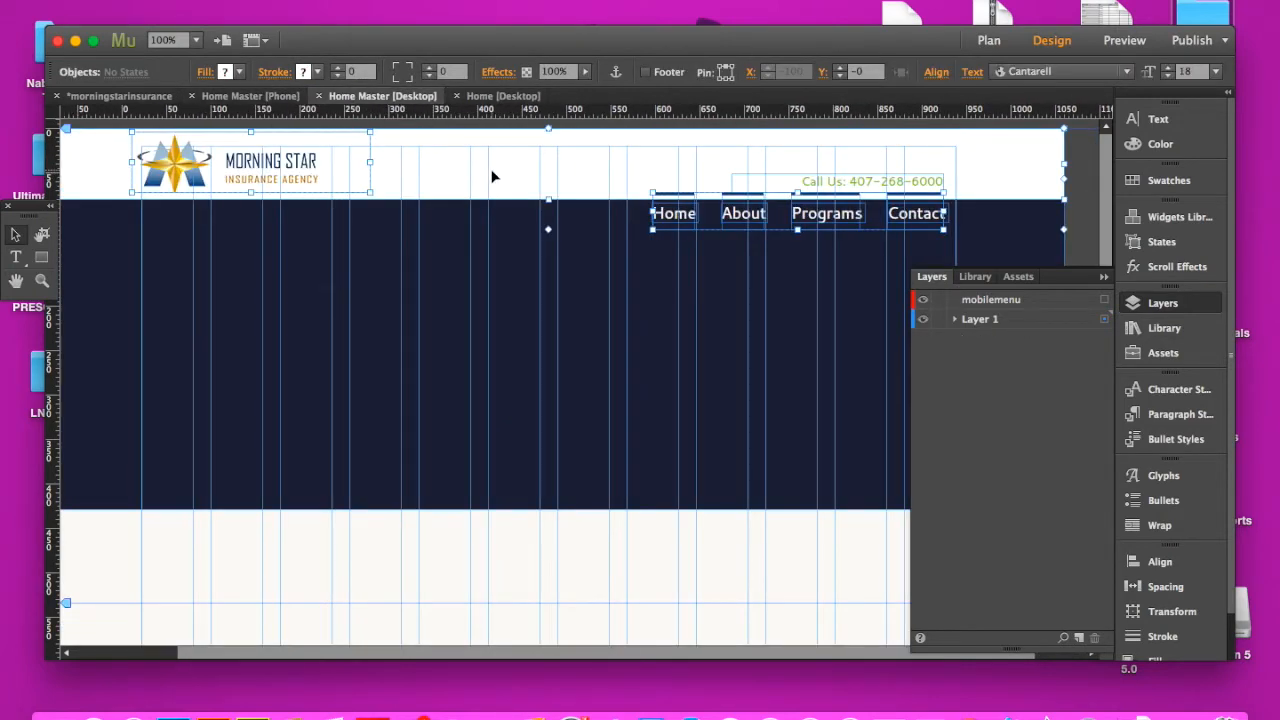
{"action": "mouse_move", "coordinate": [725, 72]}
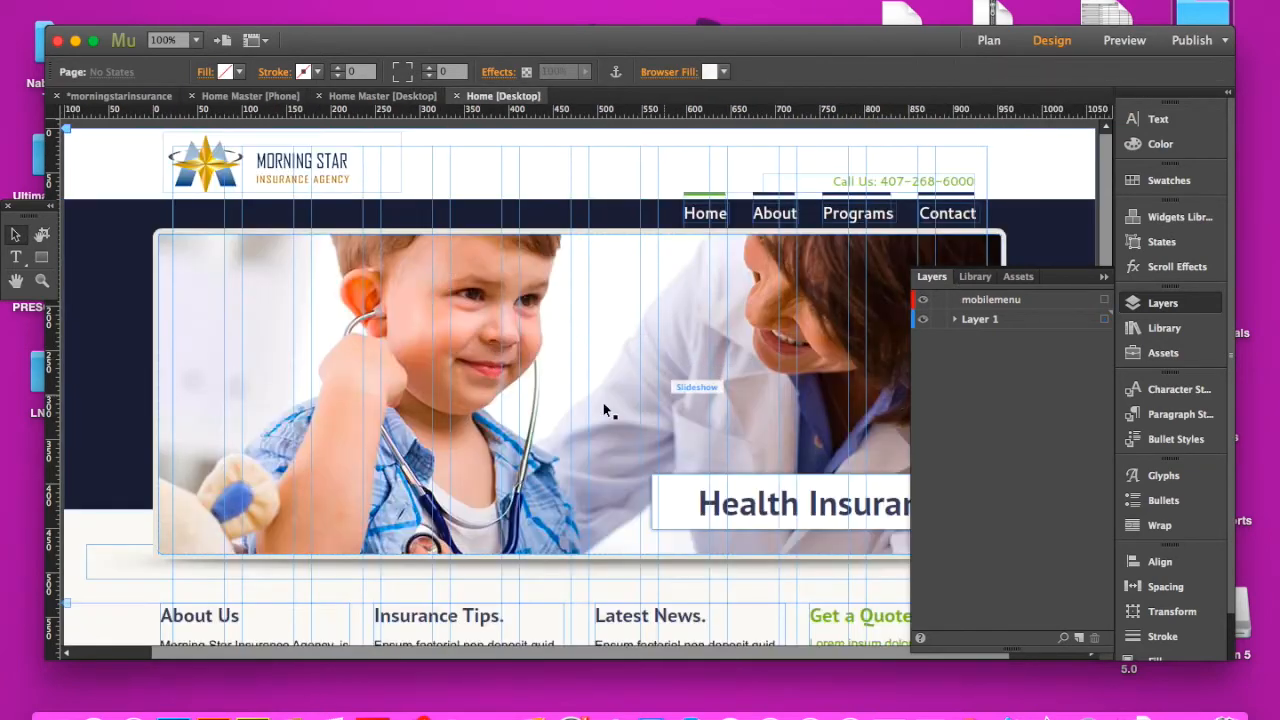
{"action": "mouse_move", "coordinate": [388, 128]}
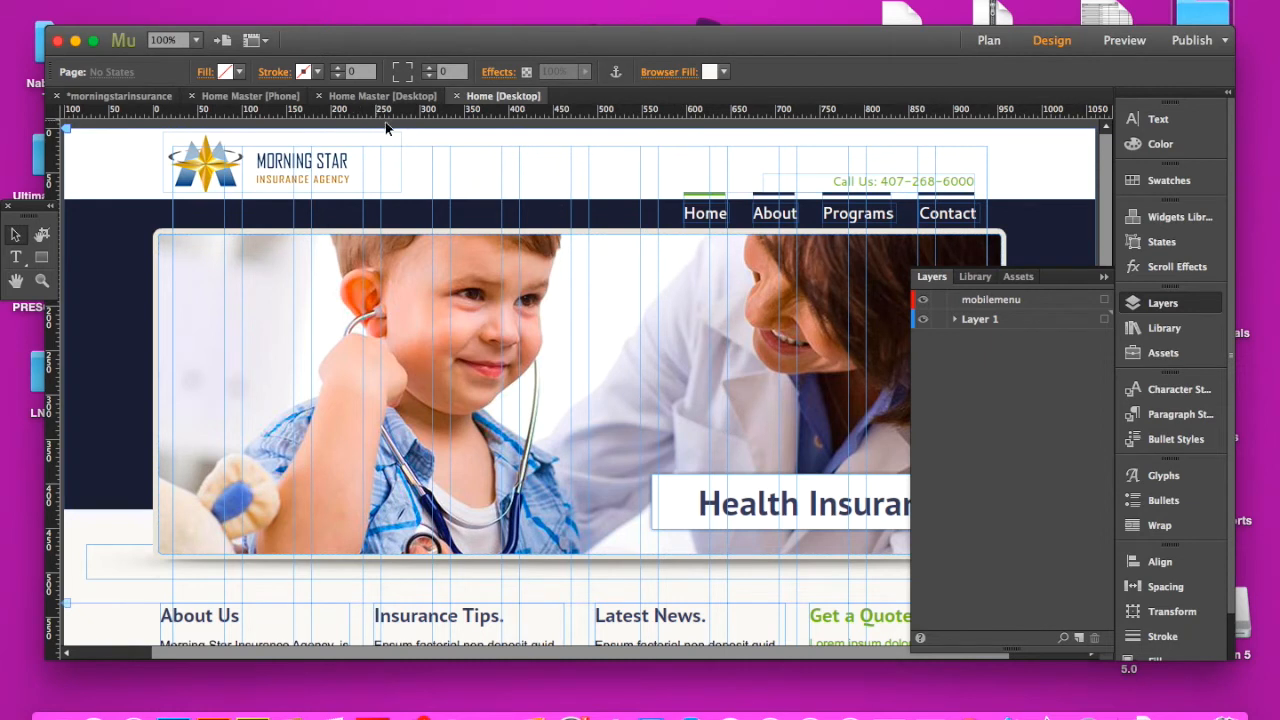
{"action": "mouse_move", "coordinate": [618, 221]}
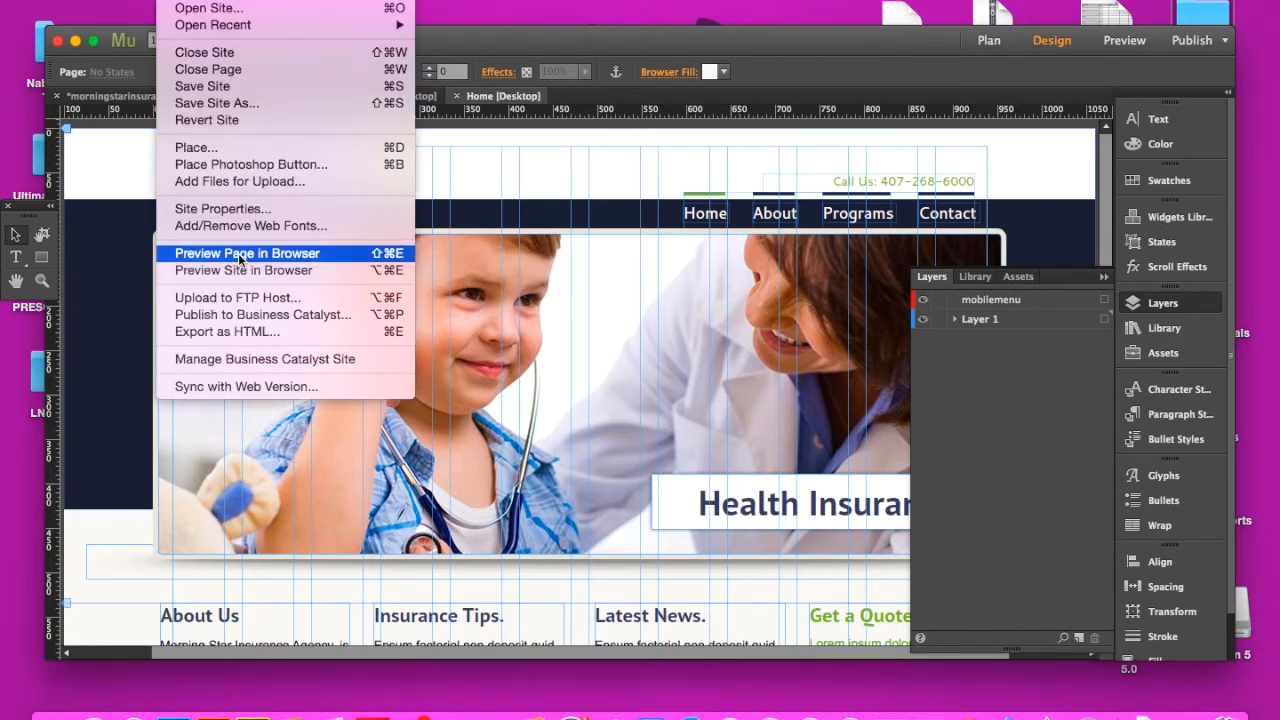
Step: Preview the Home desktop page in a web browser
{"action": "left_click", "coordinate": [247, 252]}
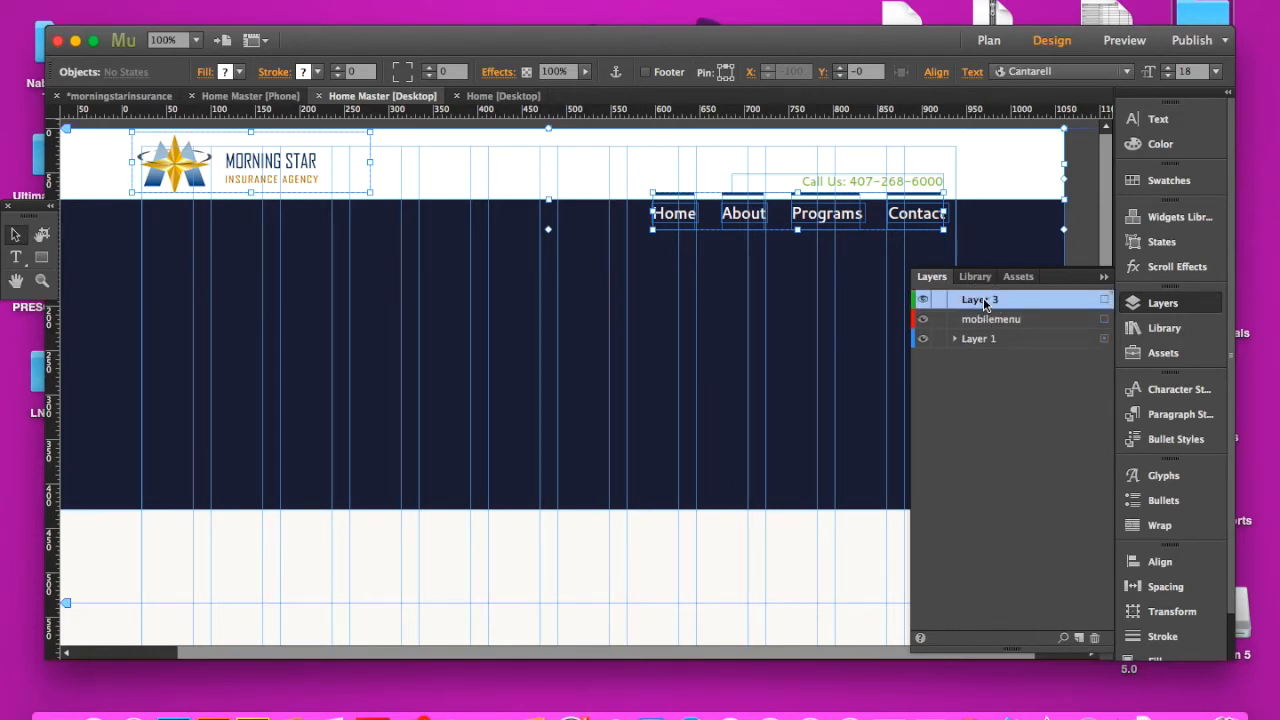
Step: Rename the new Layer 3 to DESKTOPMENULAYER and return to the Home desktop page
{"action": "double_click", "coordinate": [978, 299]}
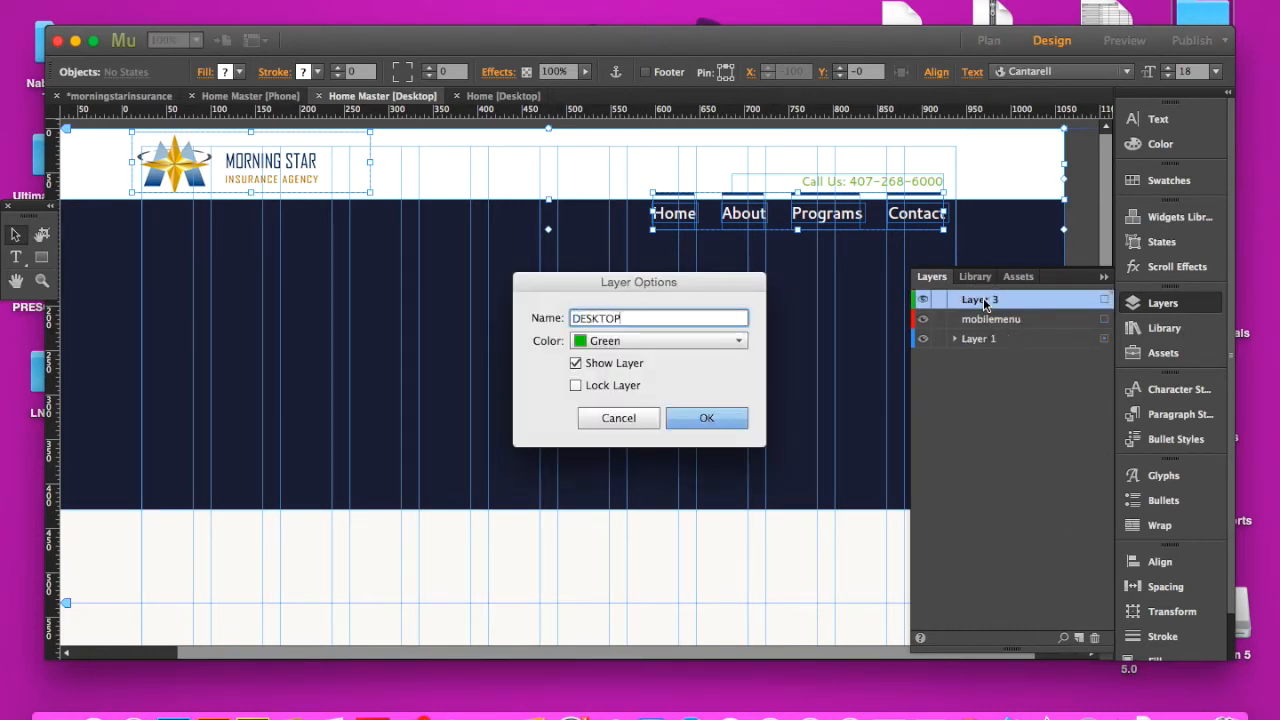
{"action": "type", "text": "MENU"}
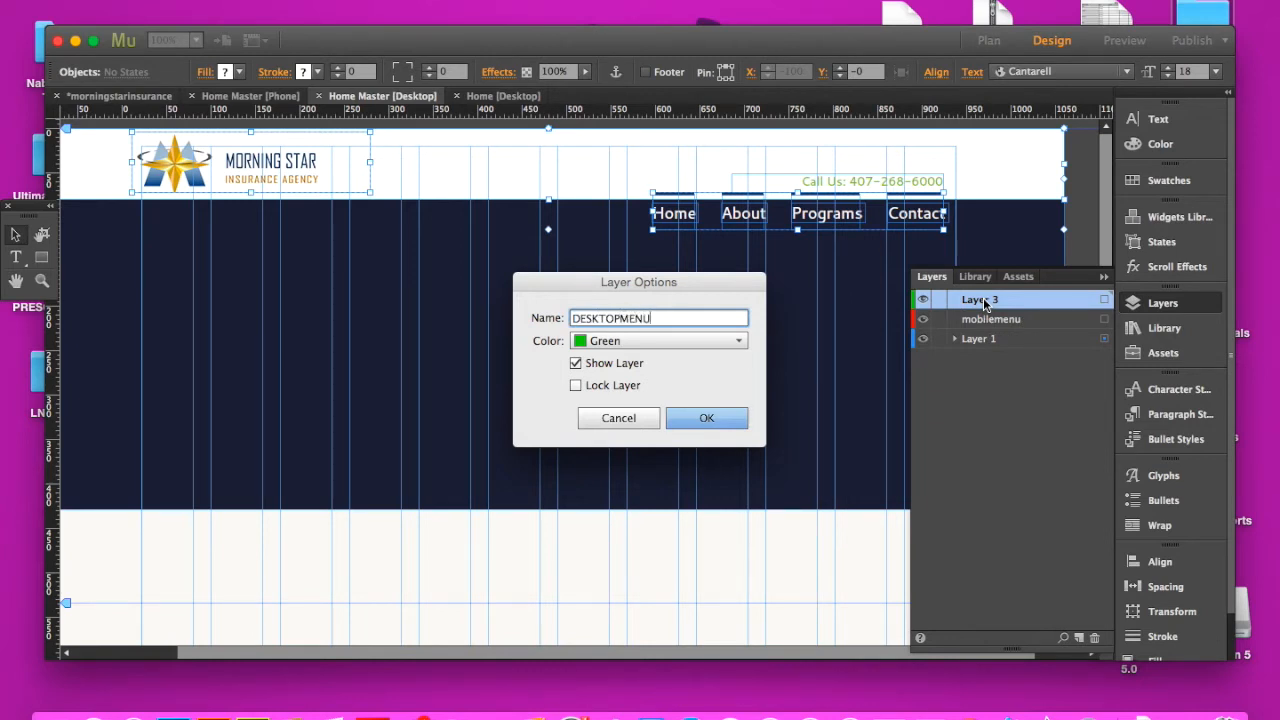
{"action": "left_click", "coordinate": [706, 418]}
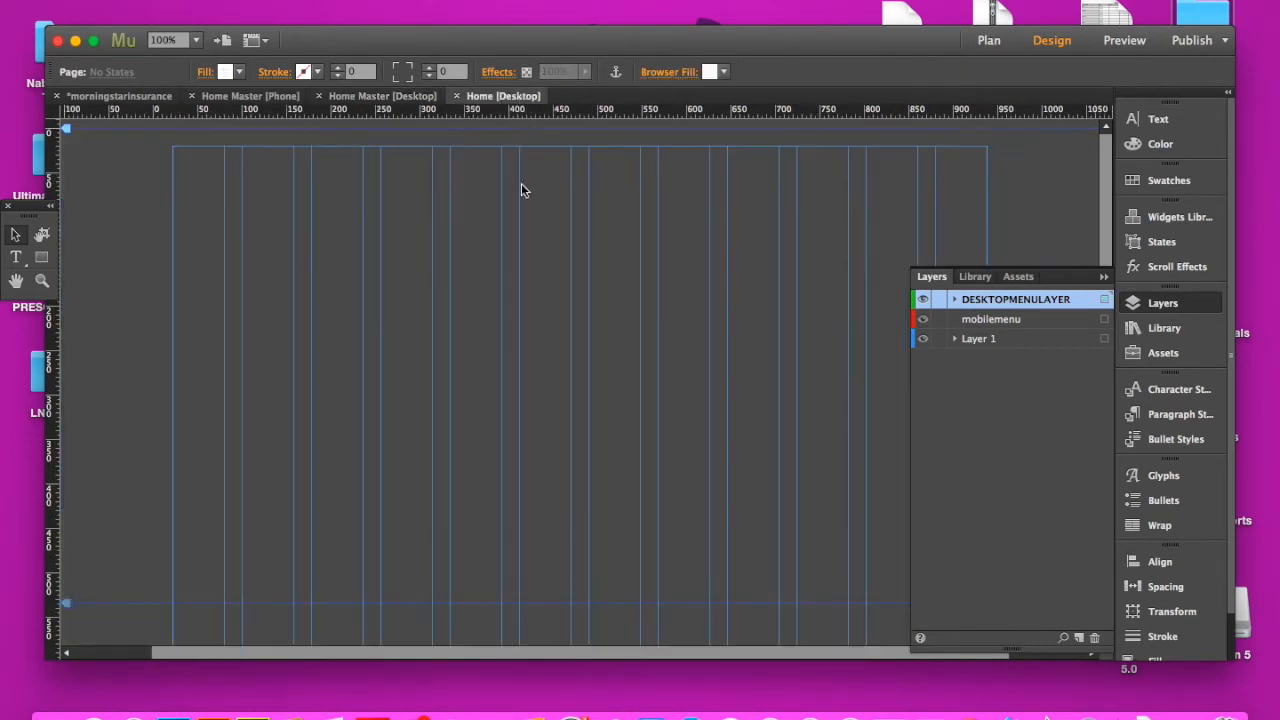
{"action": "left_click", "coordinate": [923, 299]}
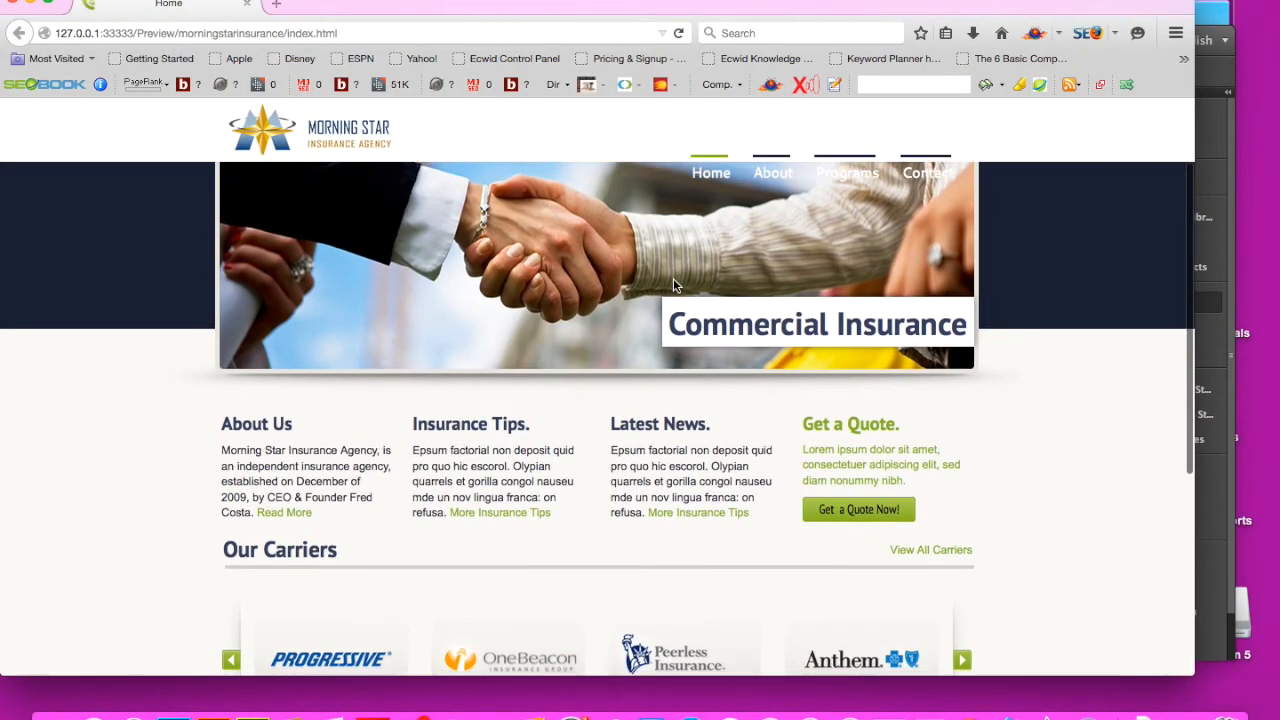
{"action": "scroll", "scroll_direction": "down", "scroll_amount": 3}
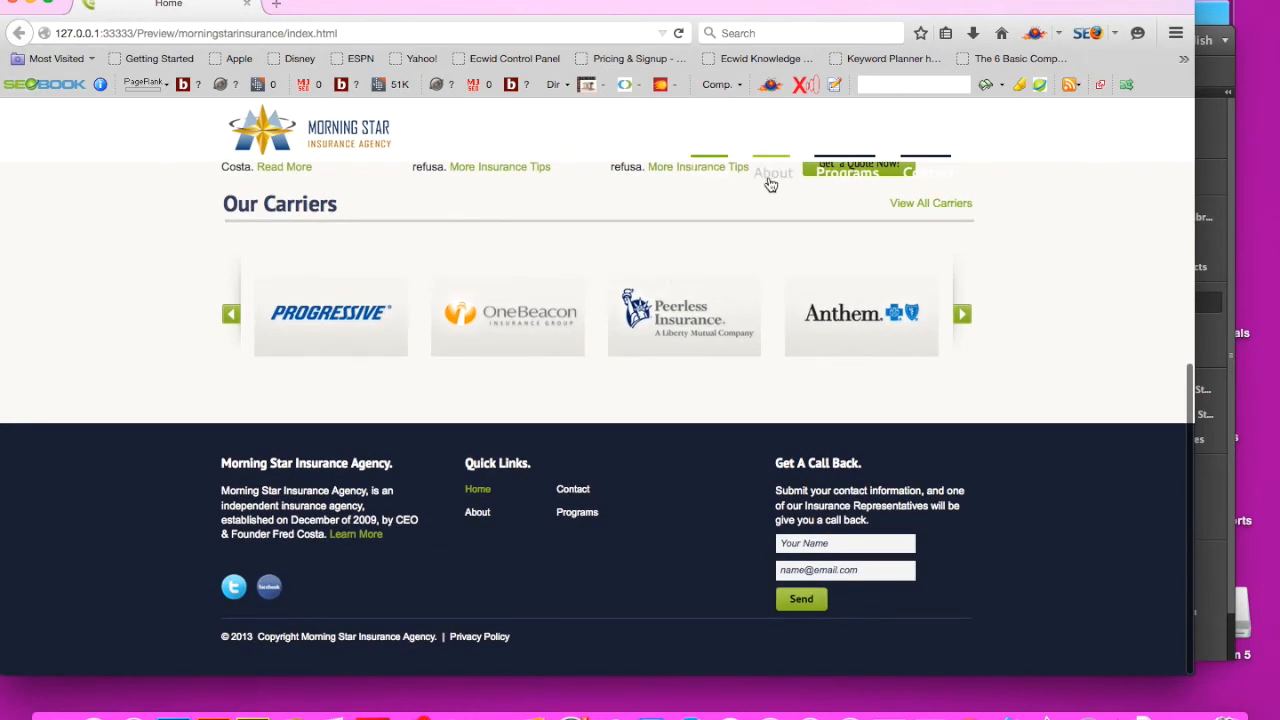
{"action": "left_click", "coordinate": [771, 172]}
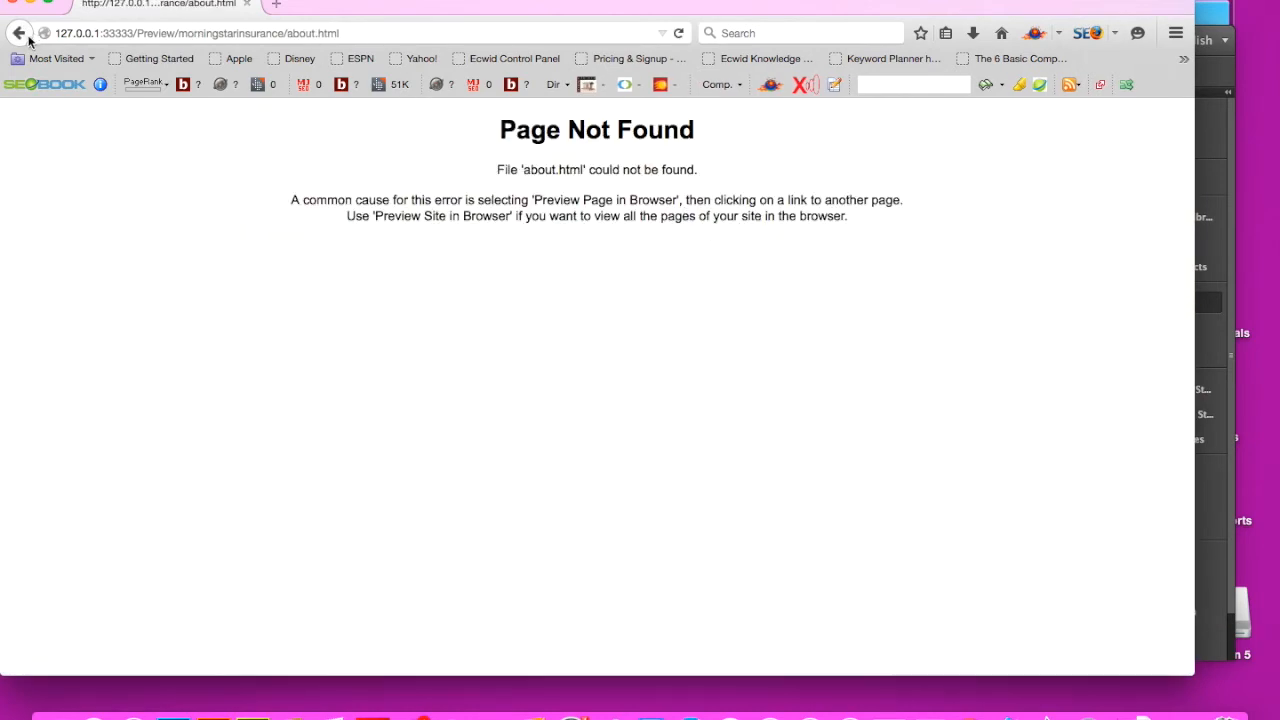
{"action": "left_click", "coordinate": [18, 33]}
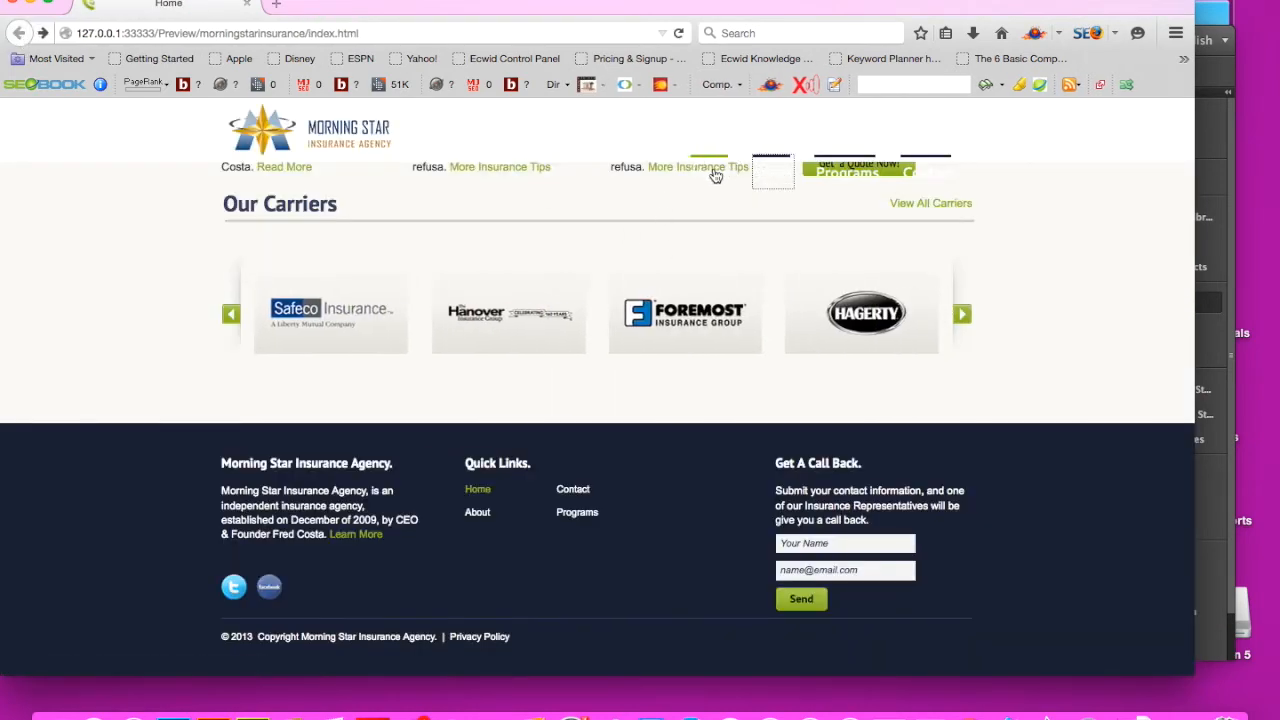
{"action": "scroll", "scroll_direction": "up", "scroll_amount": 3}
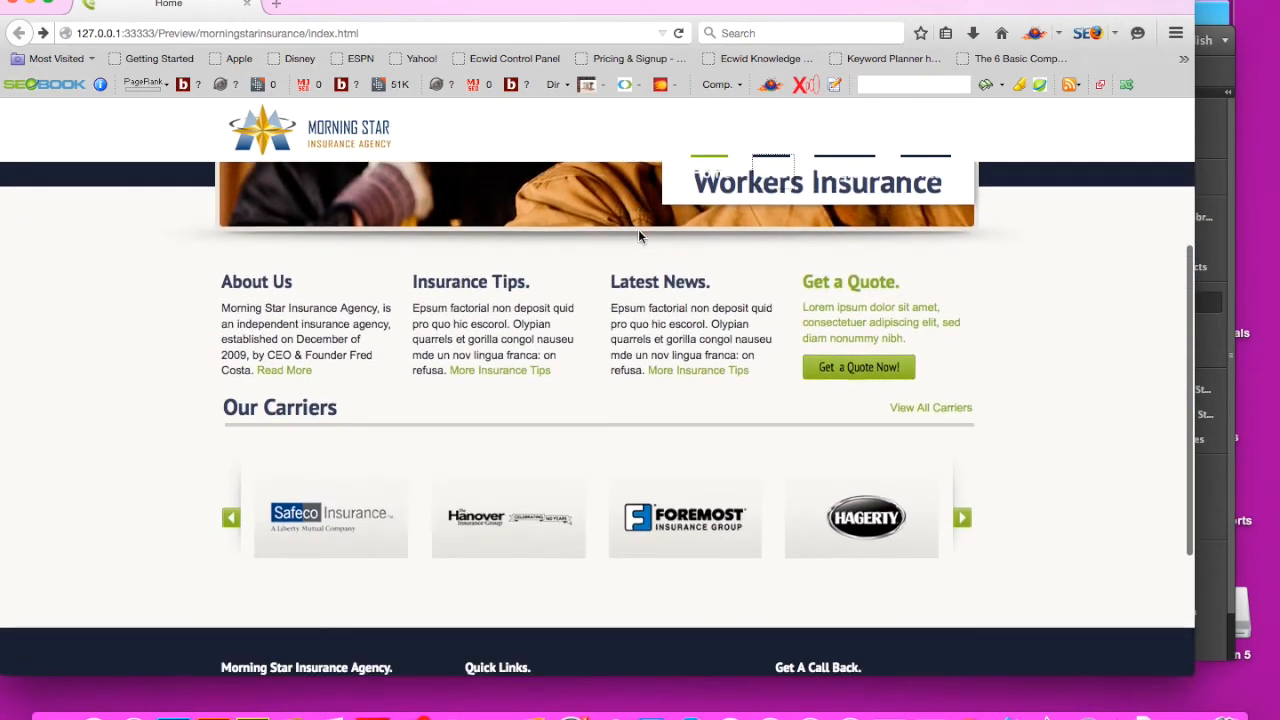
{"action": "scroll", "scroll_direction": "up", "scroll_amount": 3}
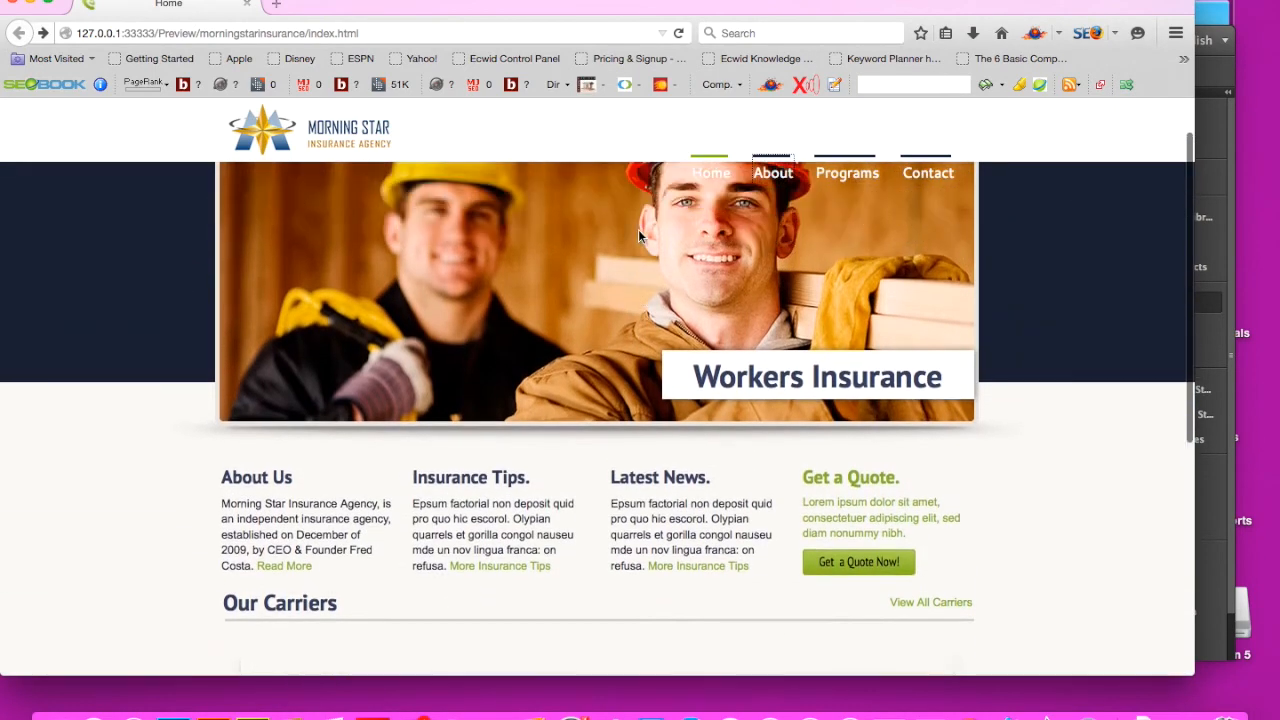
{"action": "scroll", "scroll_direction": "down", "scroll_amount": 3}
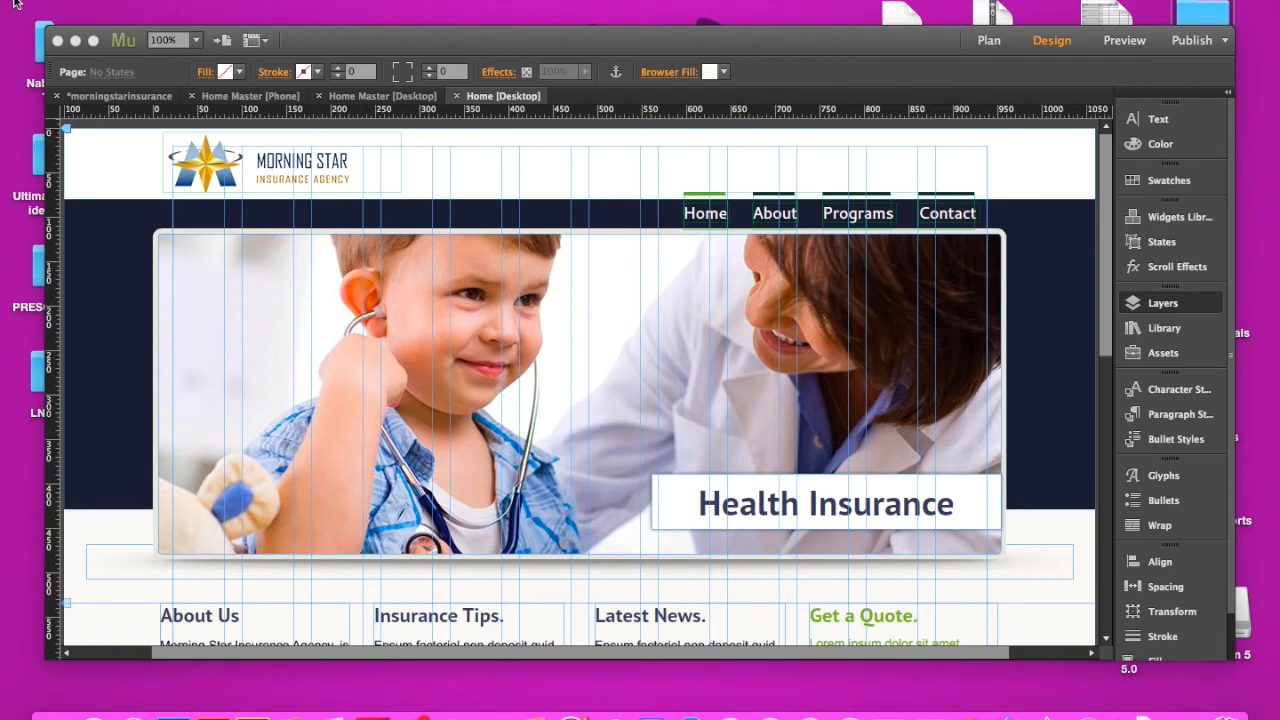
{"action": "mouse_move", "coordinate": [825, 318]}
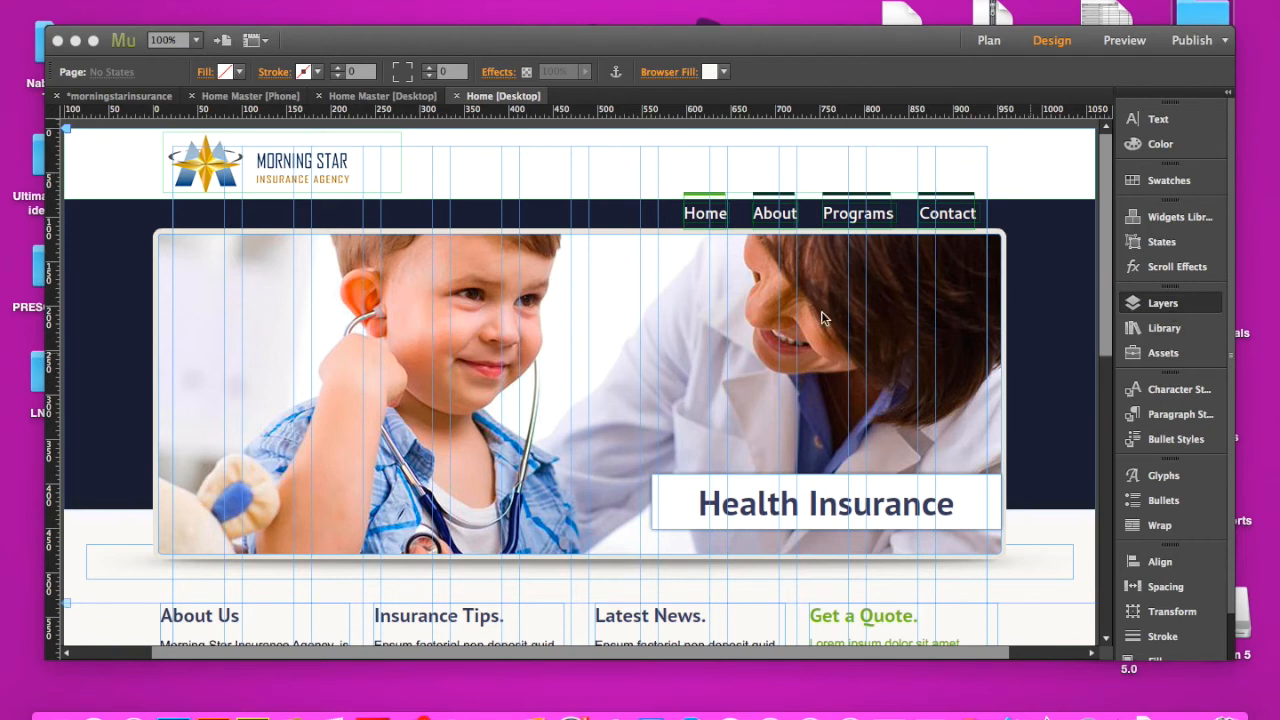
Step: Show the Layers list, check the Phone master page, then return to Home Desktop
{"action": "left_click", "coordinate": [1162, 302]}
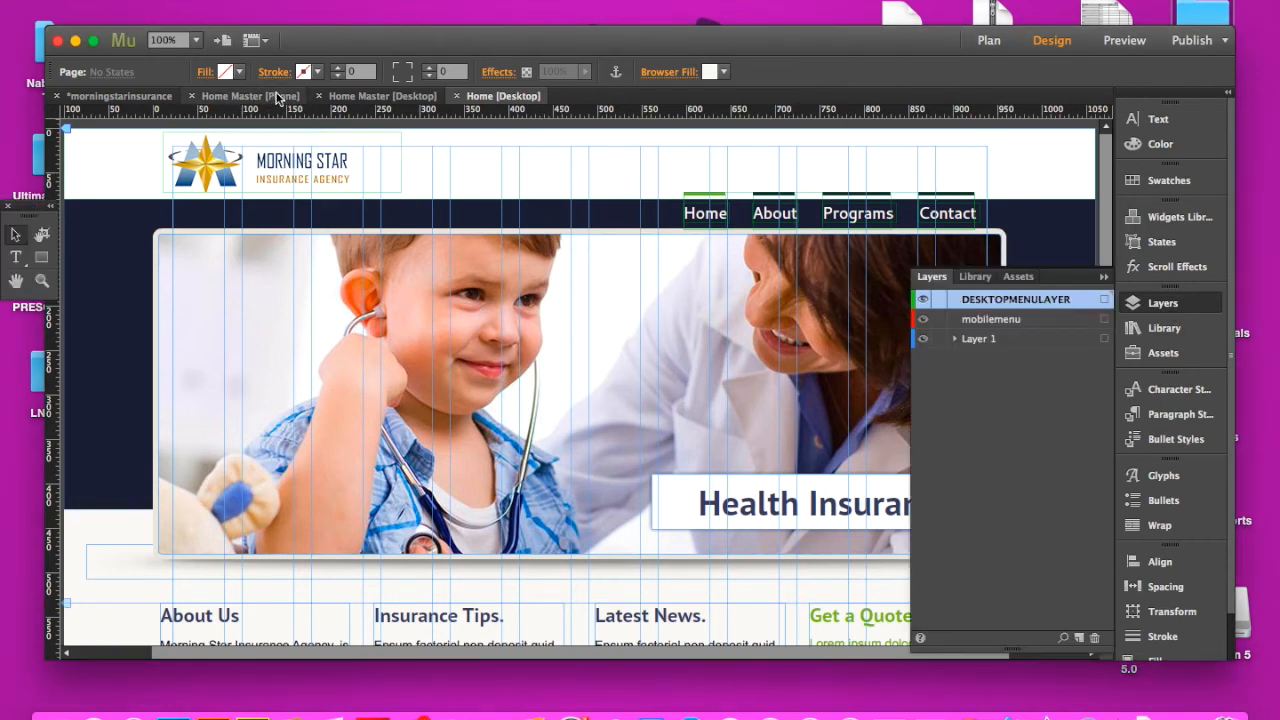
{"action": "left_click", "coordinate": [250, 95]}
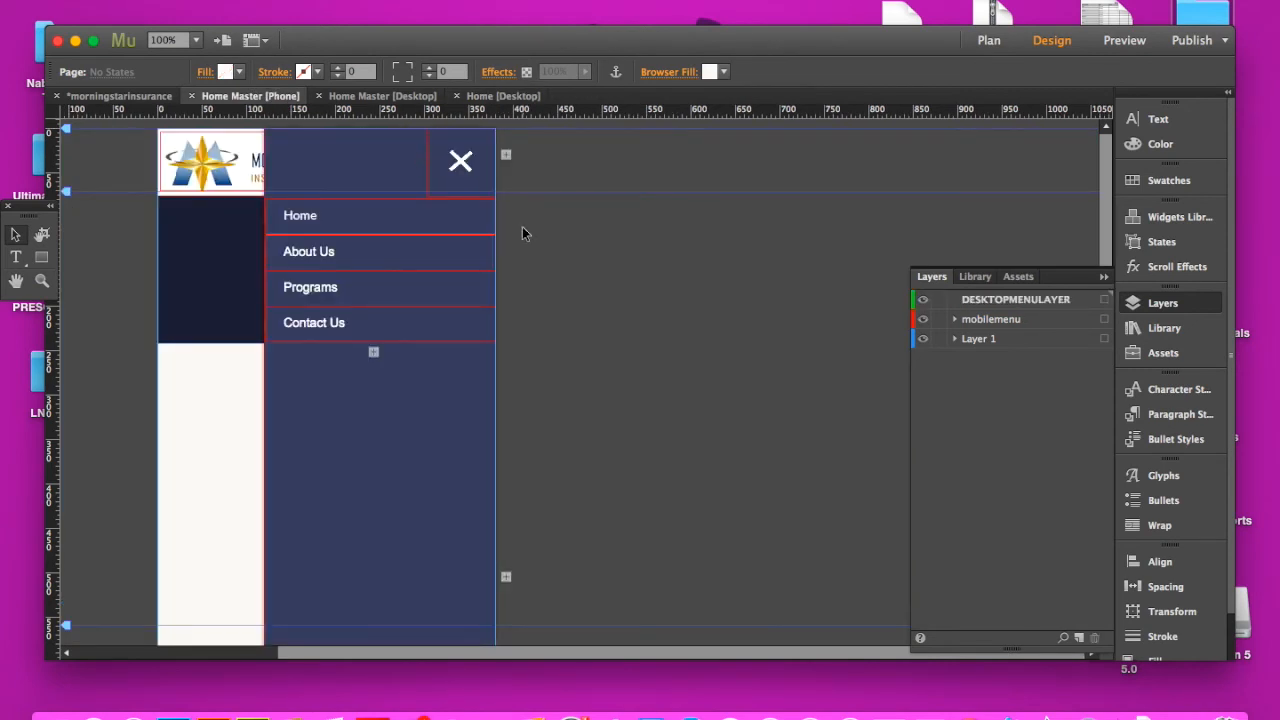
{"action": "mouse_move", "coordinate": [1003, 310]}
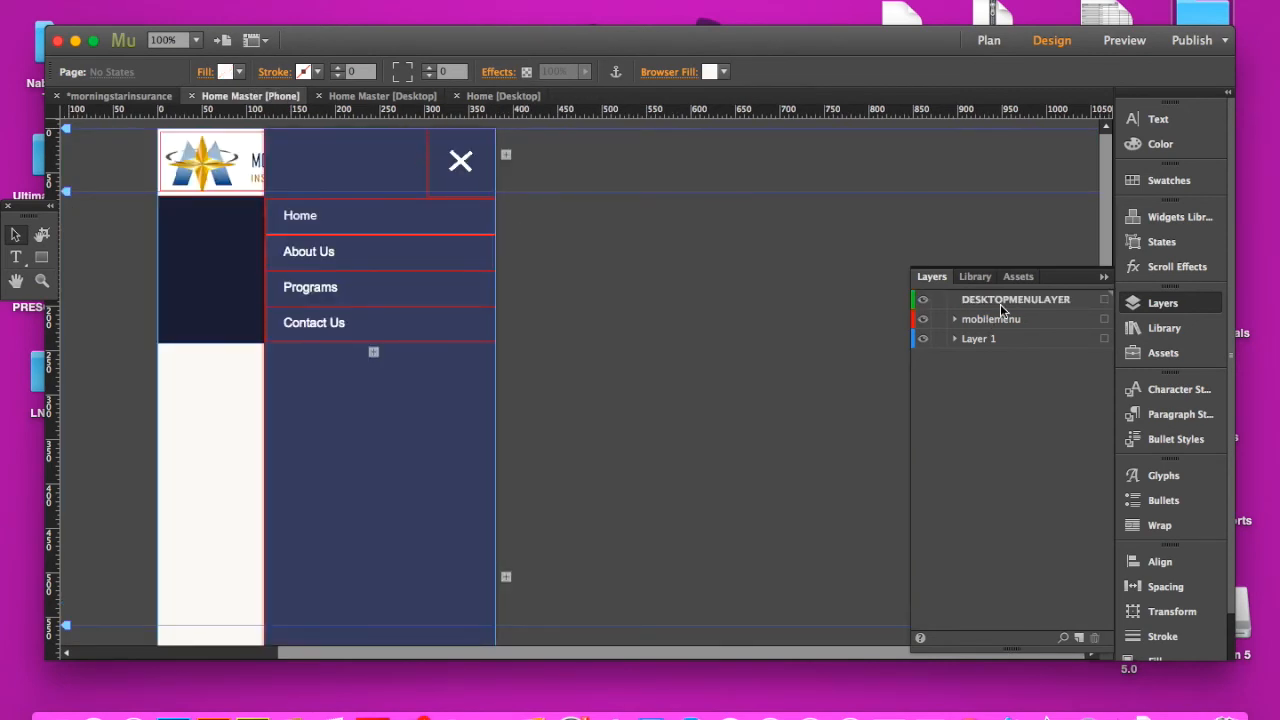
{"action": "mouse_move", "coordinate": [1015, 299]}
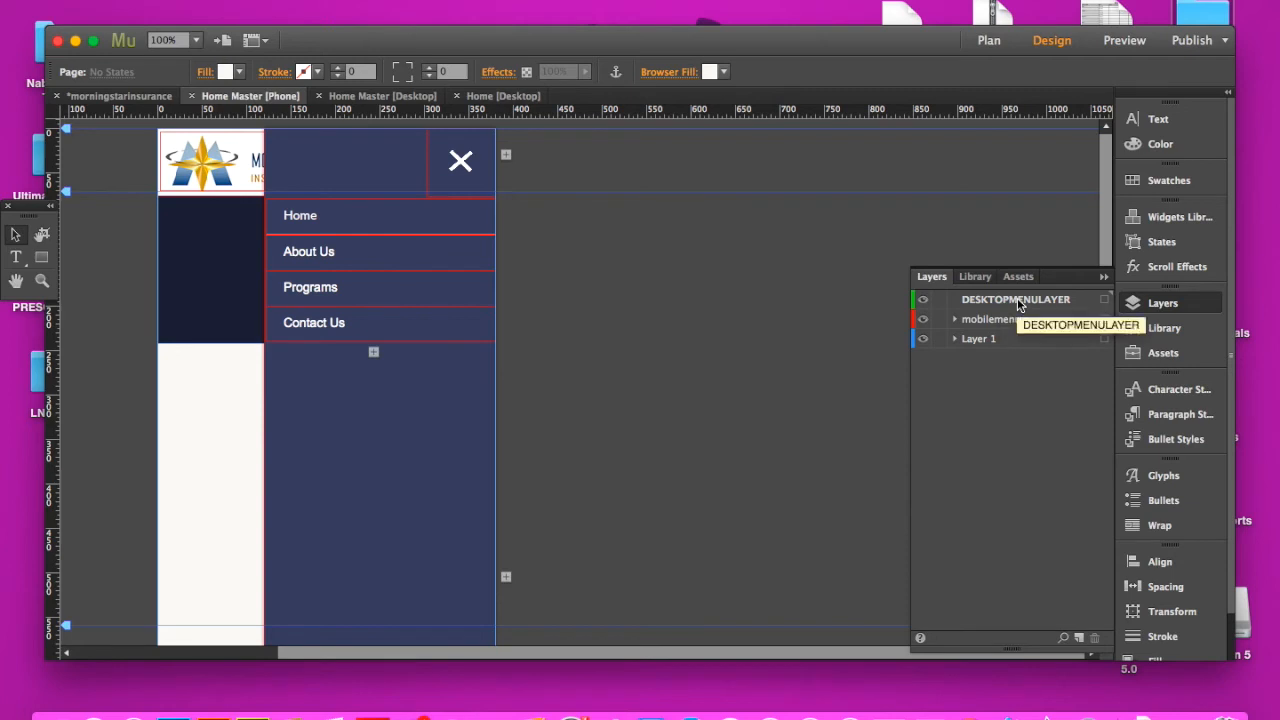
{"action": "mouse_move", "coordinate": [1020, 318]}
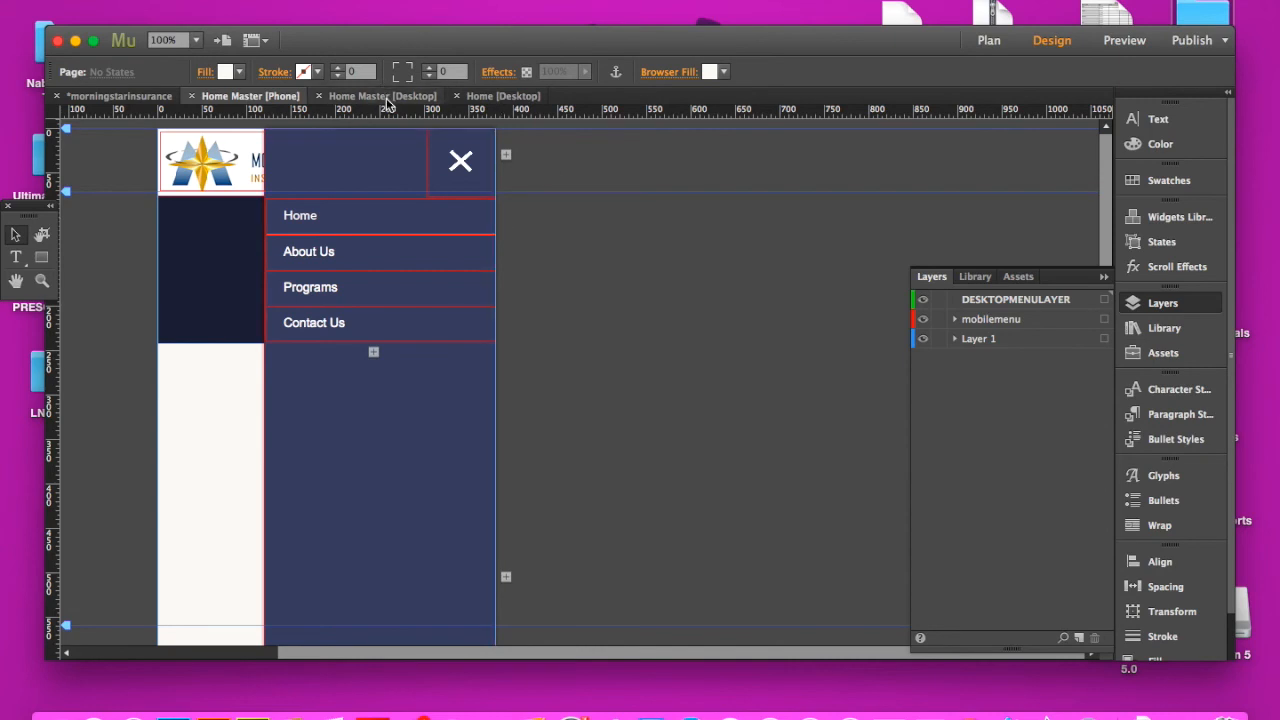
{"action": "left_click", "coordinate": [503, 95]}
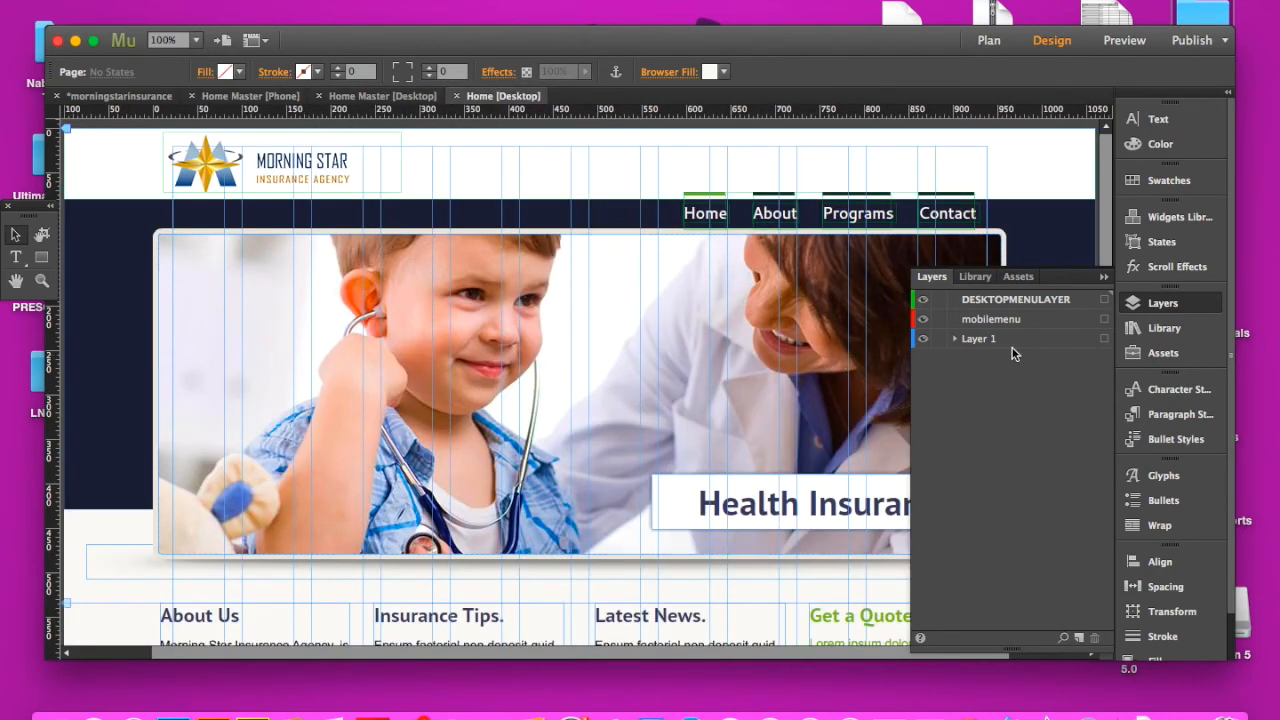
{"action": "mouse_move", "coordinate": [990, 358]}
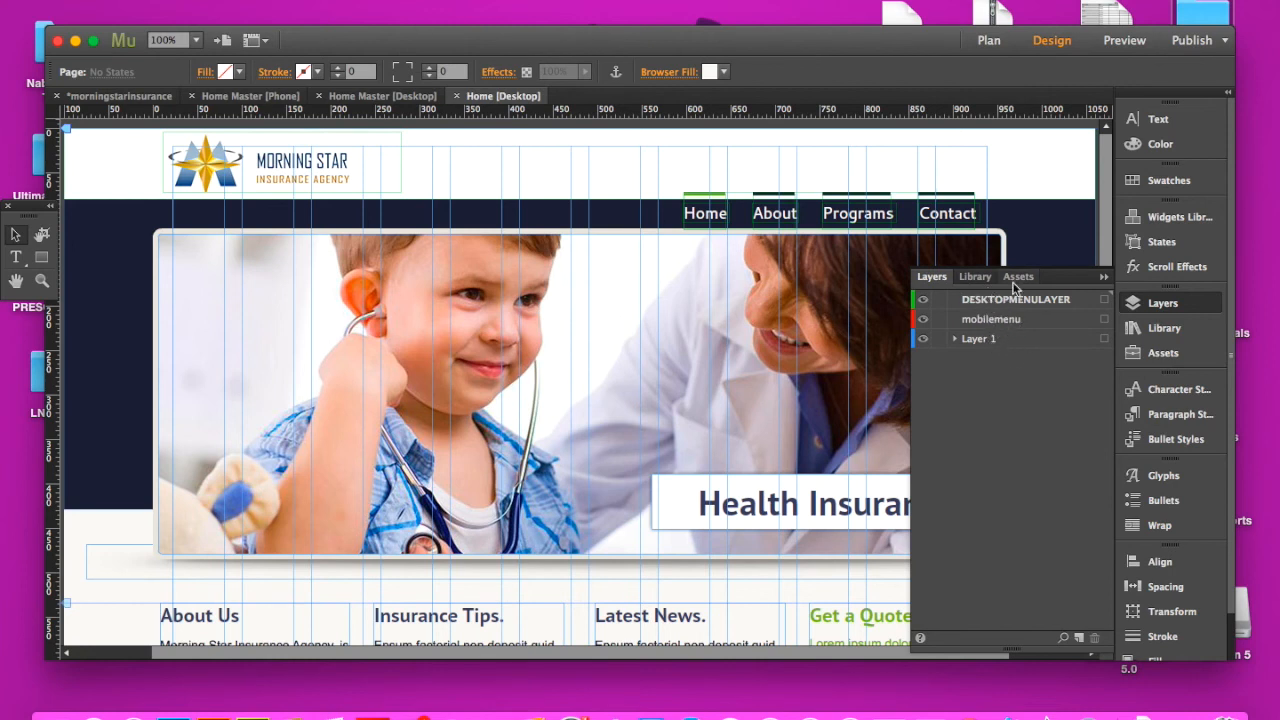
{"action": "mouse_move", "coordinate": [1055, 336]}
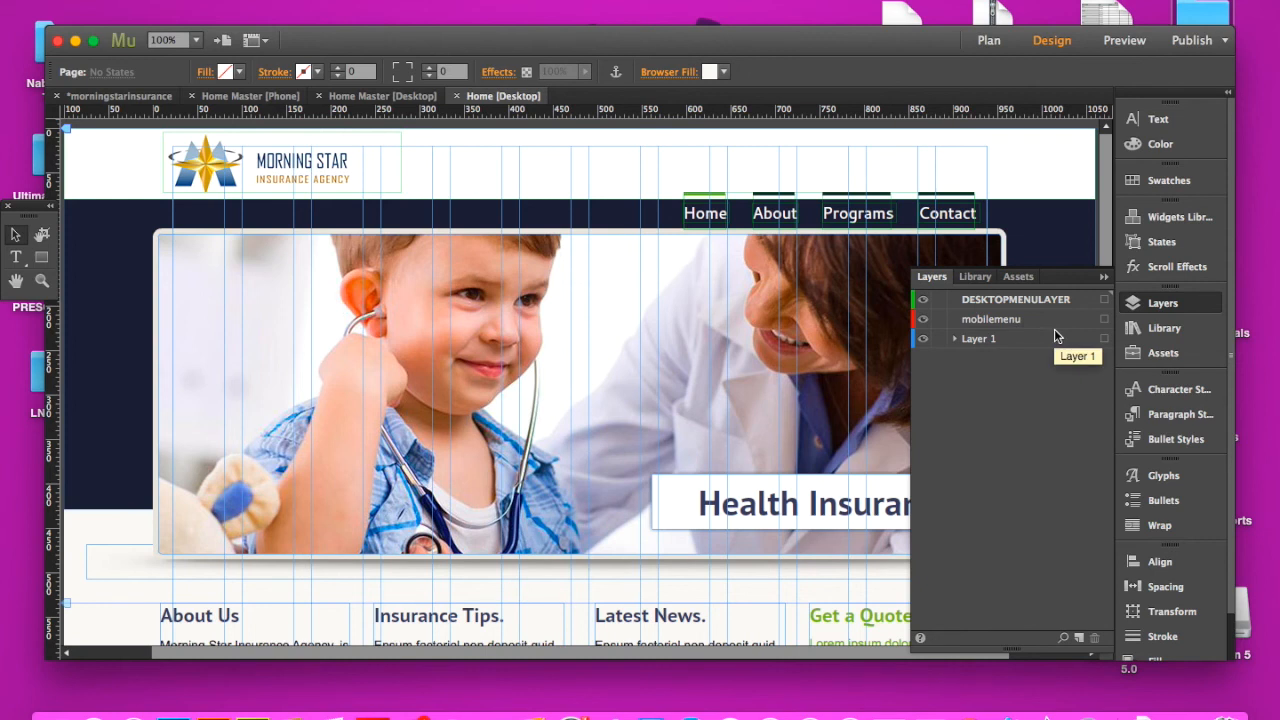
{"action": "mouse_move", "coordinate": [1018, 338]}
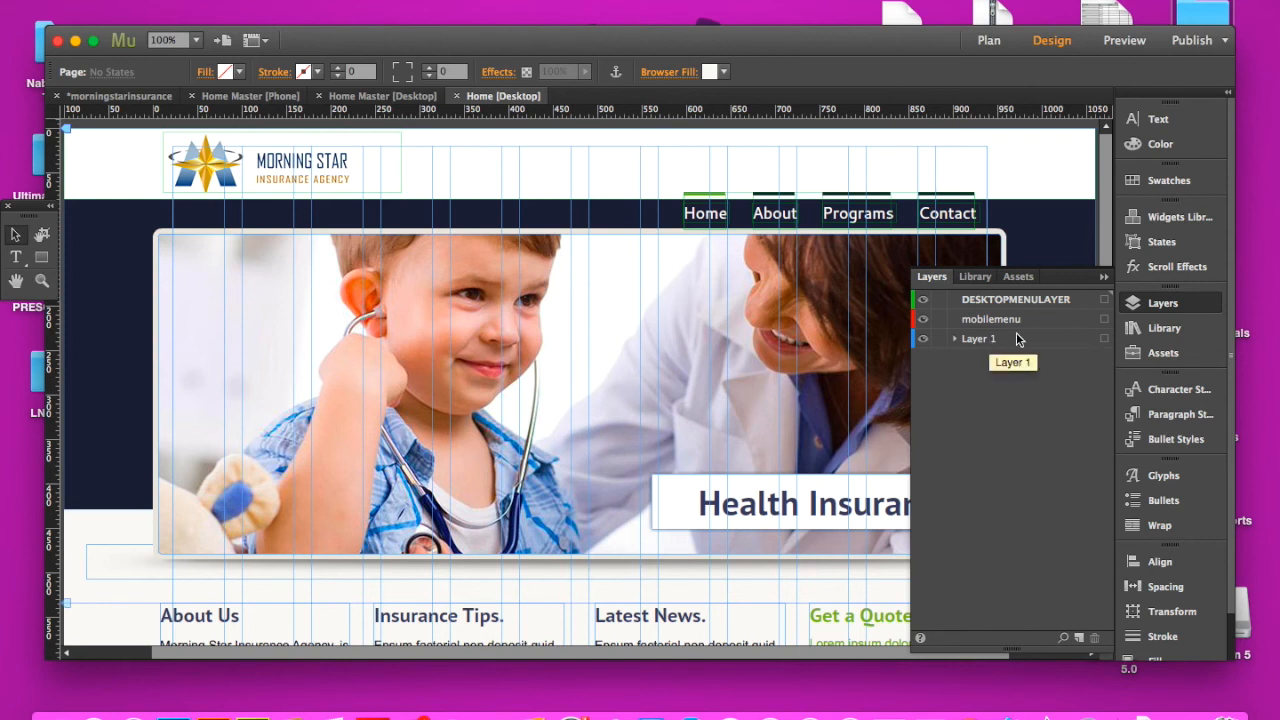